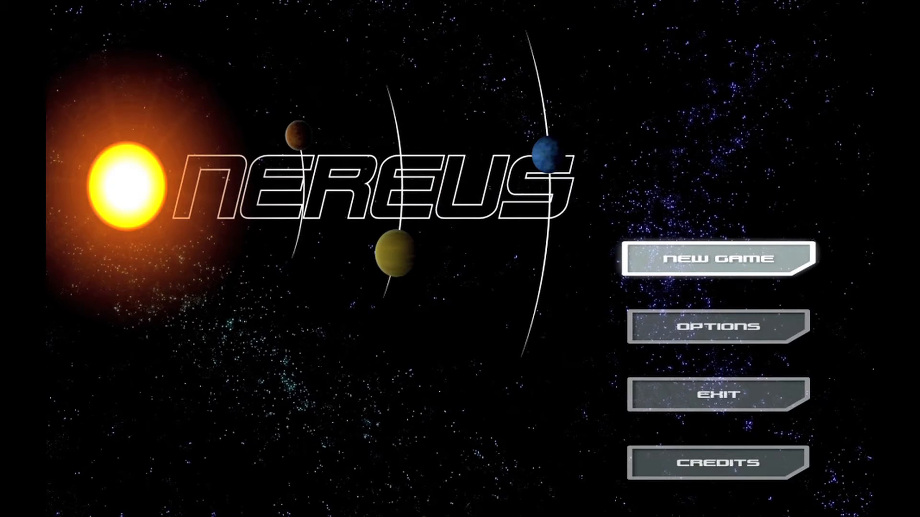
mouse_move(717, 463)
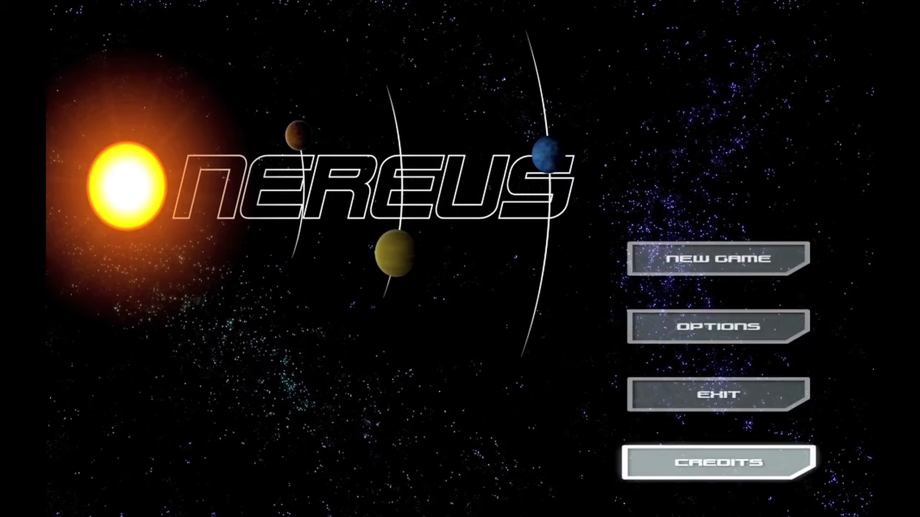
mouse_move(718, 257)
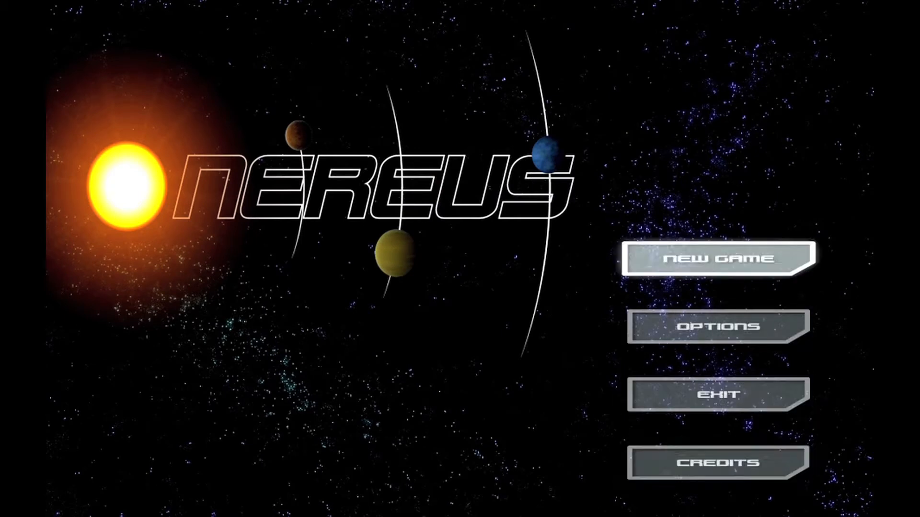
mouse_move(717, 327)
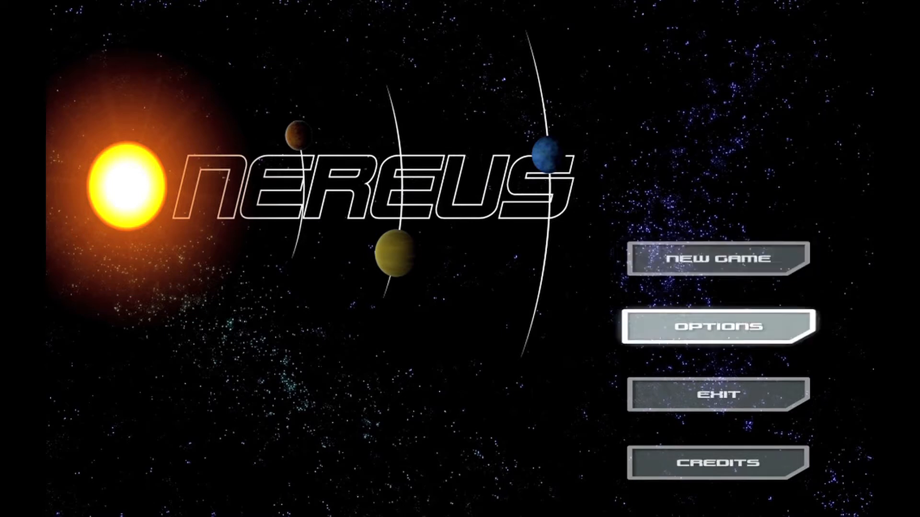
Visit the options screen, return to the title, then start a new Arena four-player match.
left_click(716, 327)
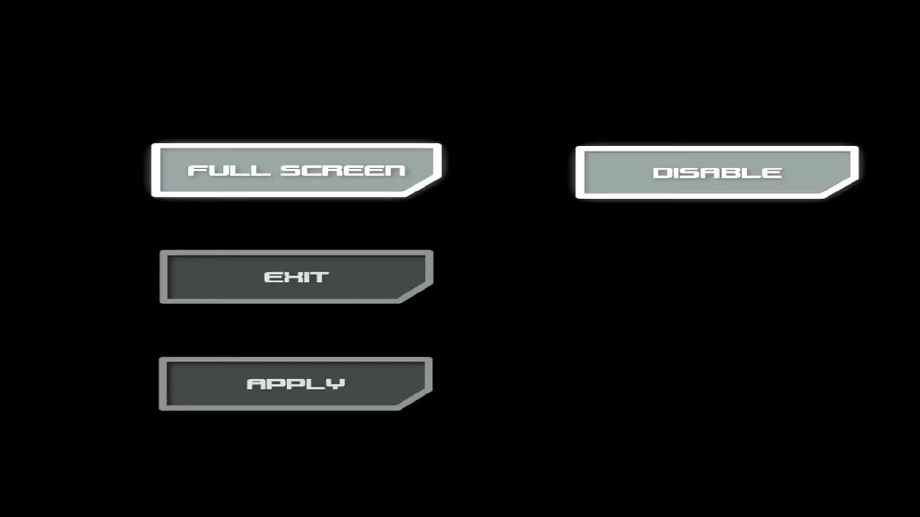
left_click(713, 173)
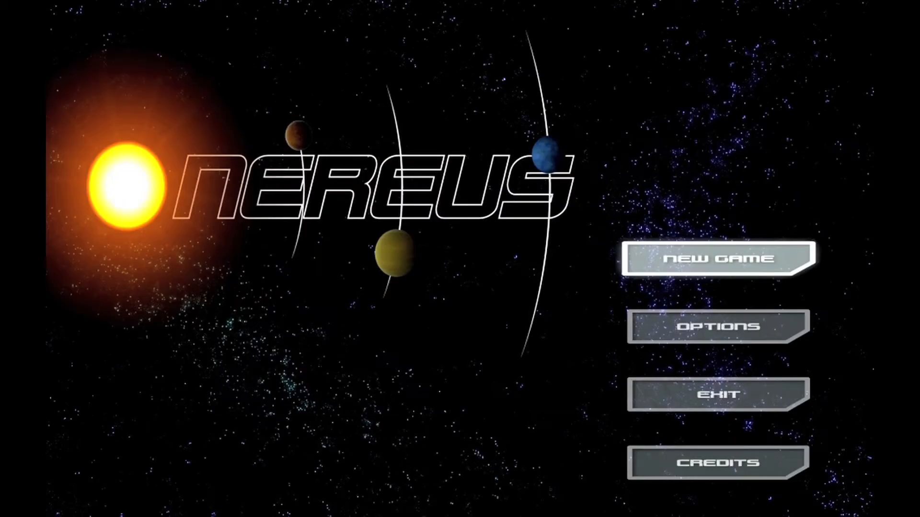
left_click(717, 258)
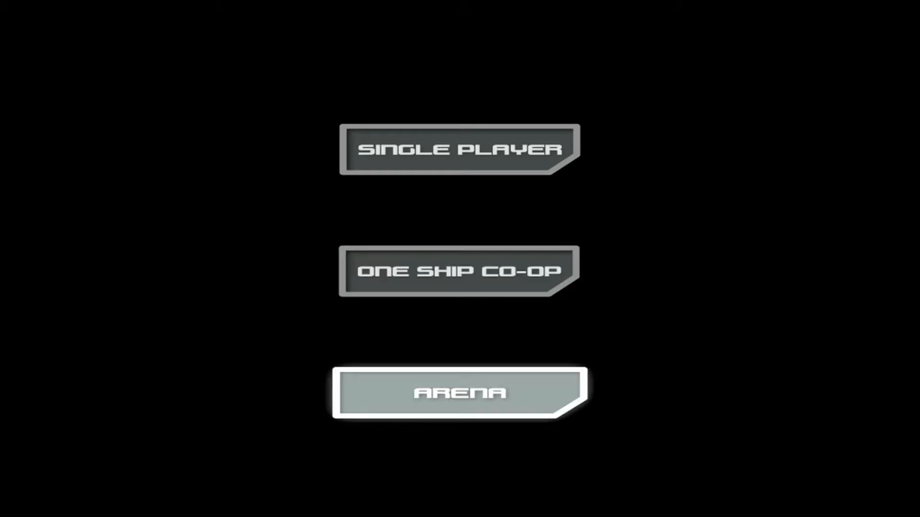
left_click(459, 393)
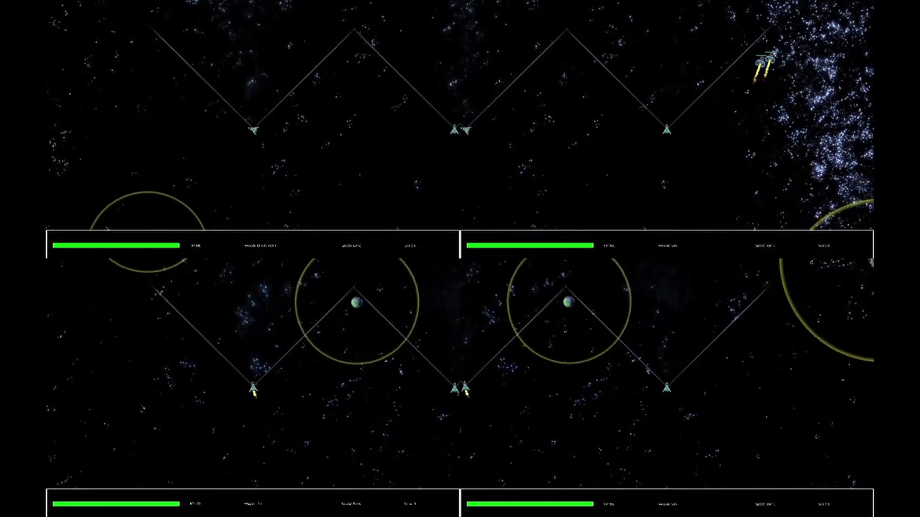